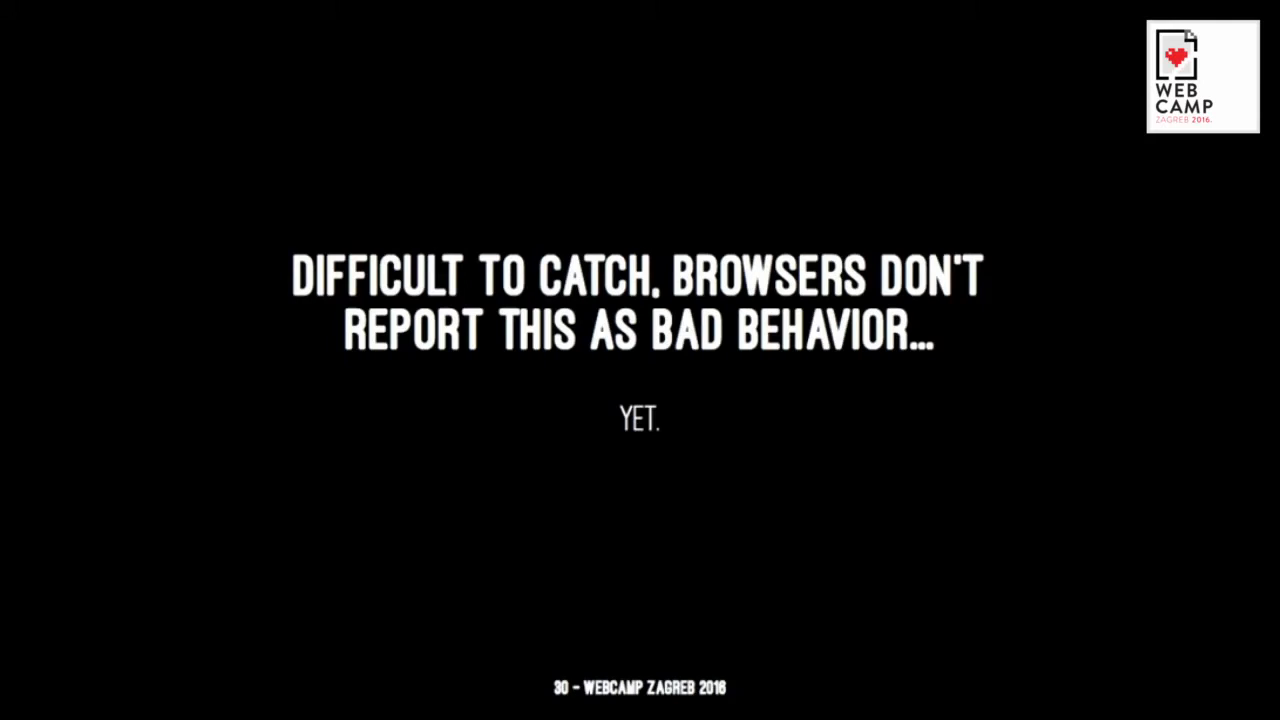
Advance through the 'how to fix' slide to slide 32 on respecting X-Forwarded-Proto.
key("Right")
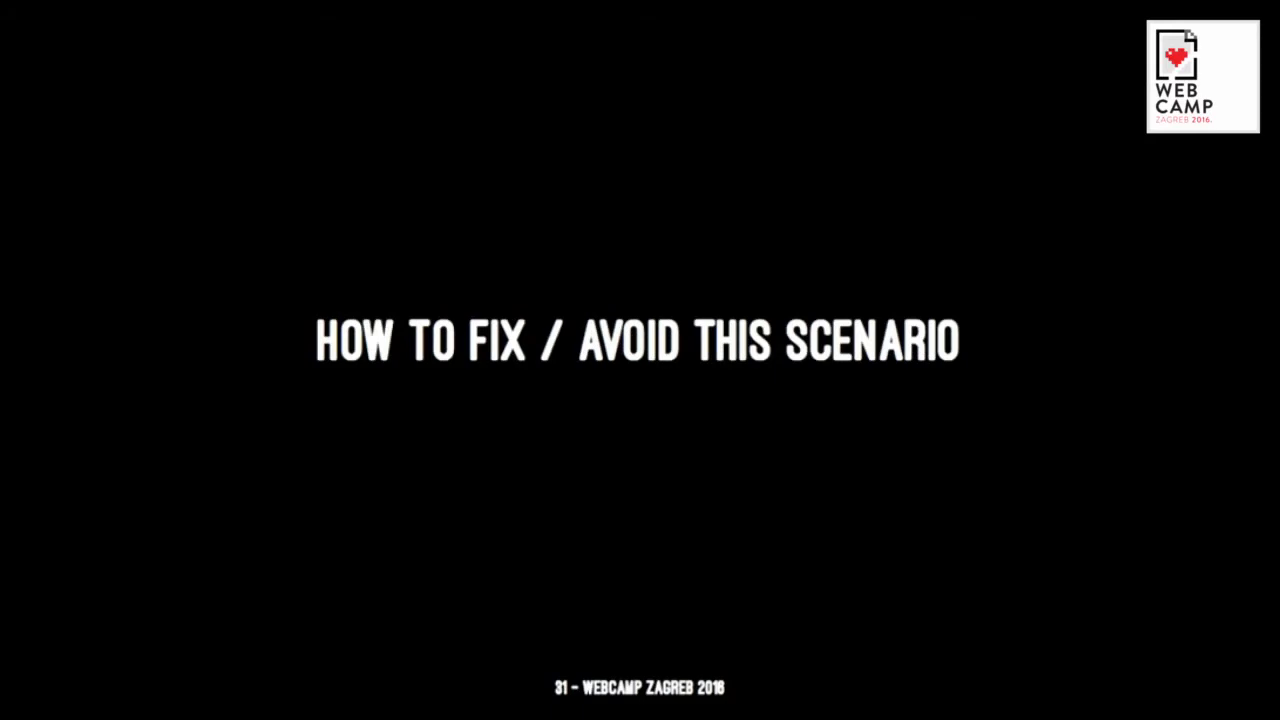
key("Right")
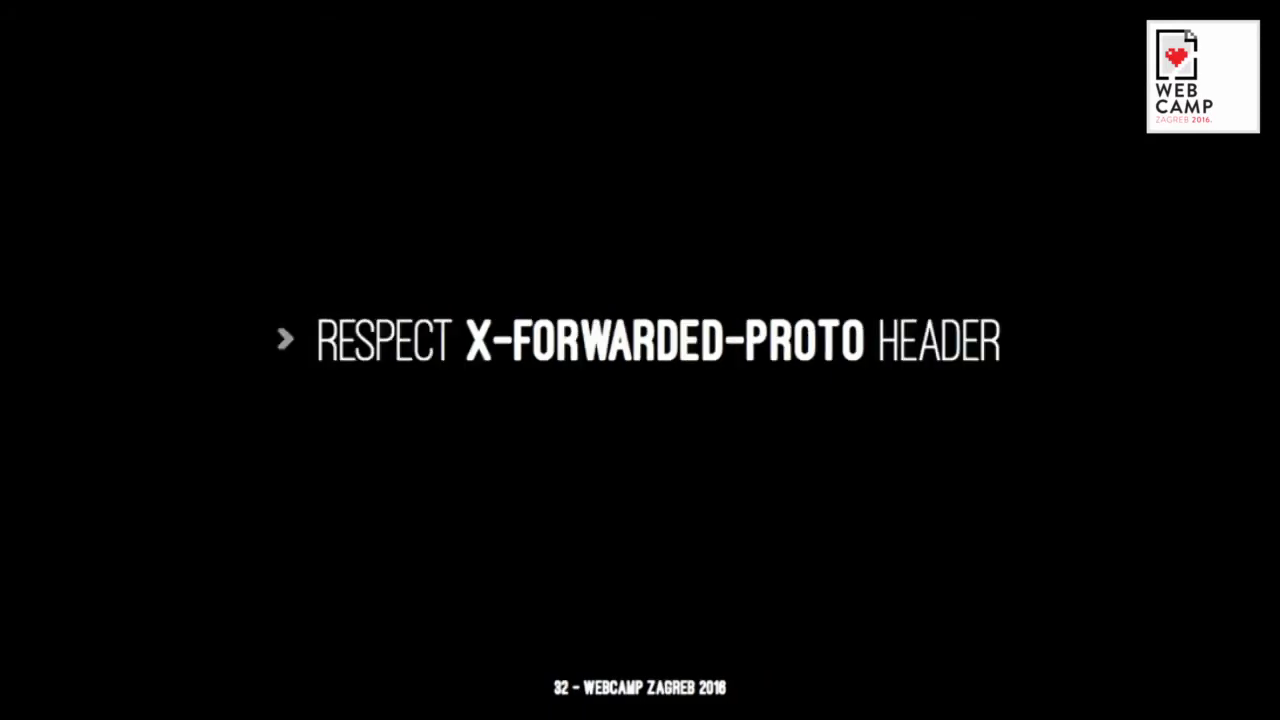